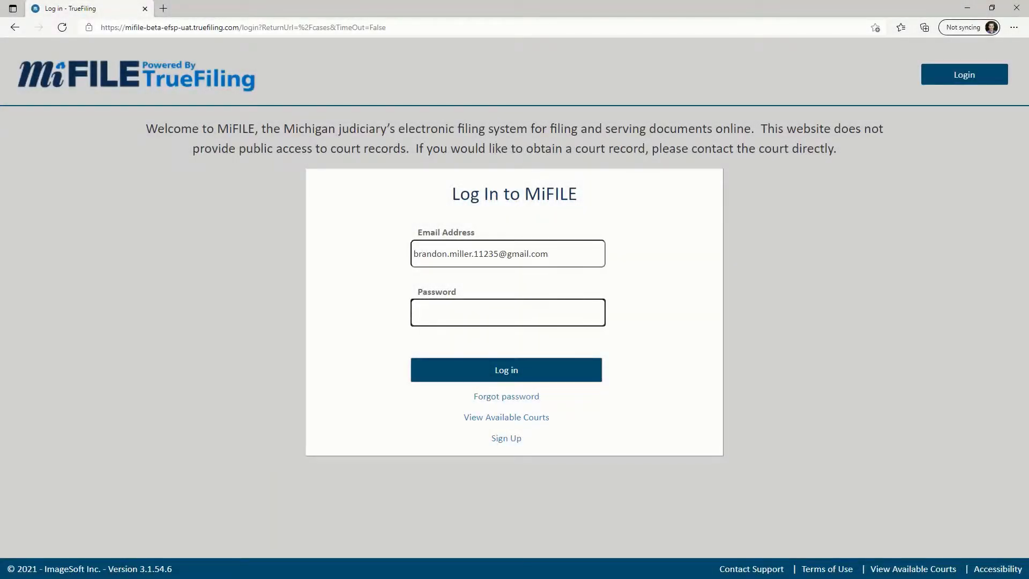
# - Sign in with the account password and reach the Create Filing court list
pyautogui.click(506, 370)
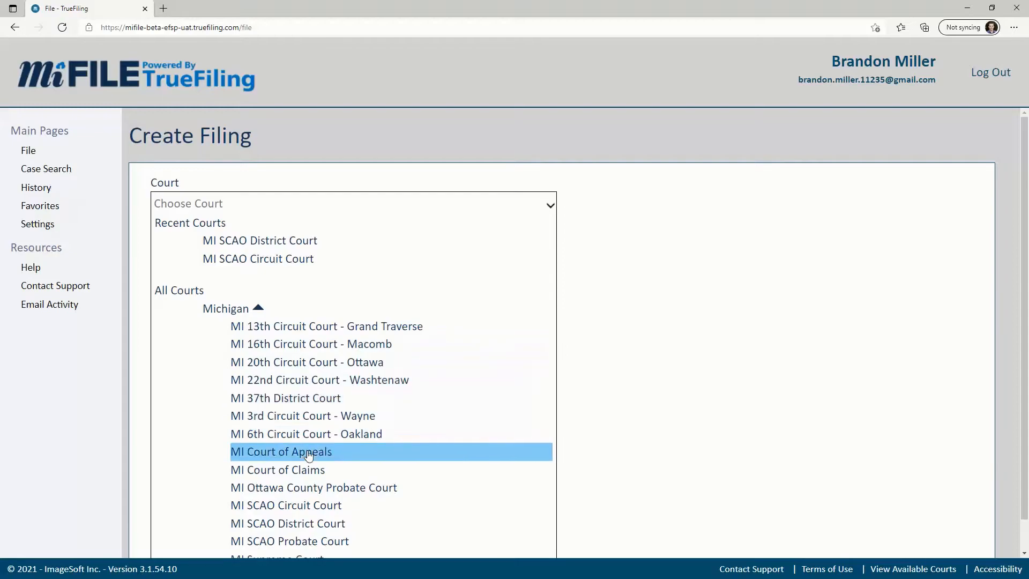
# - Select MI Ottawa County Probate Court, then move to Case Search showing 2020 results
pyautogui.click(313, 486)
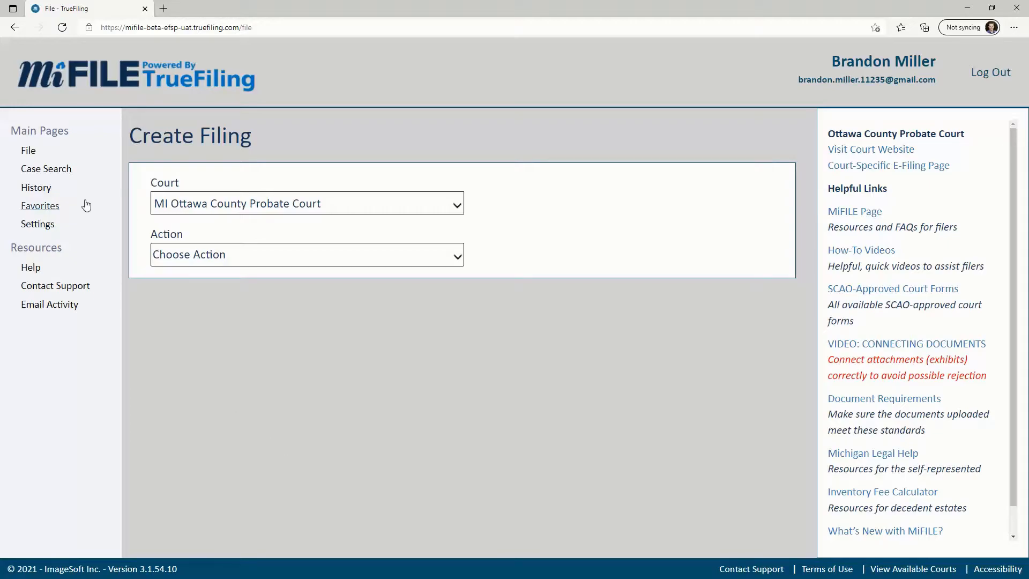
pyautogui.click(46, 168)
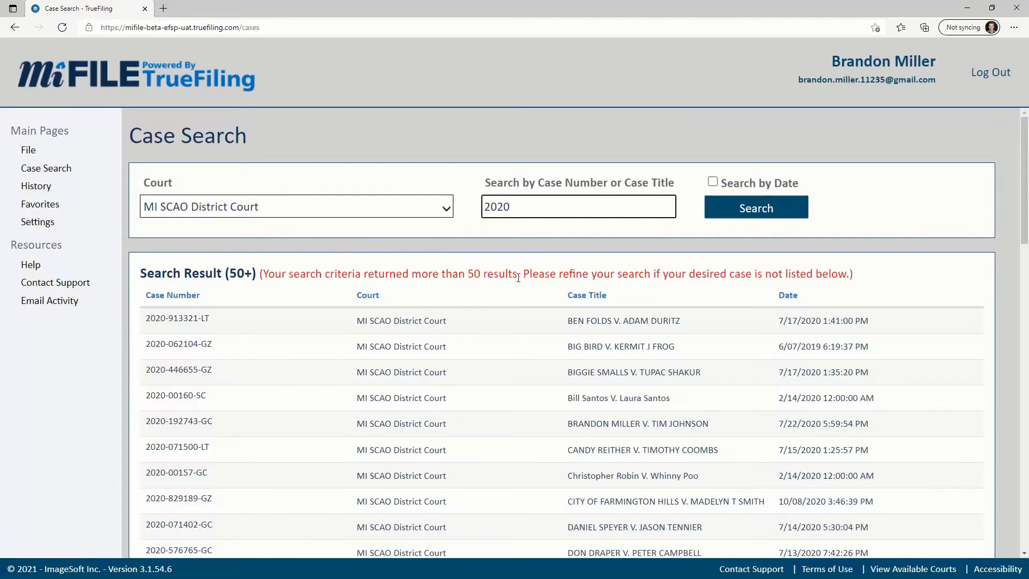
pyautogui.click(177, 318)
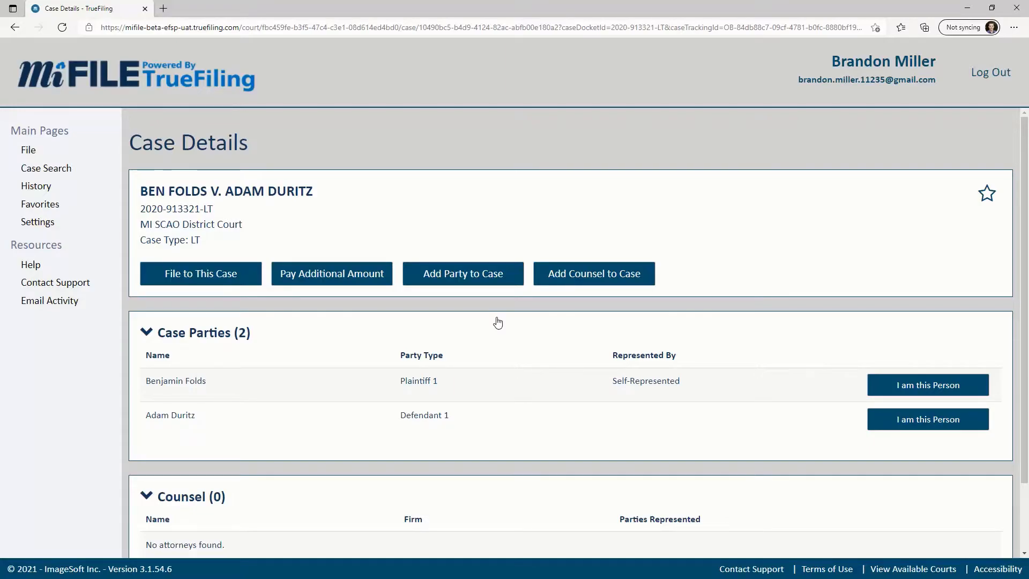
pyautogui.click(37, 186)
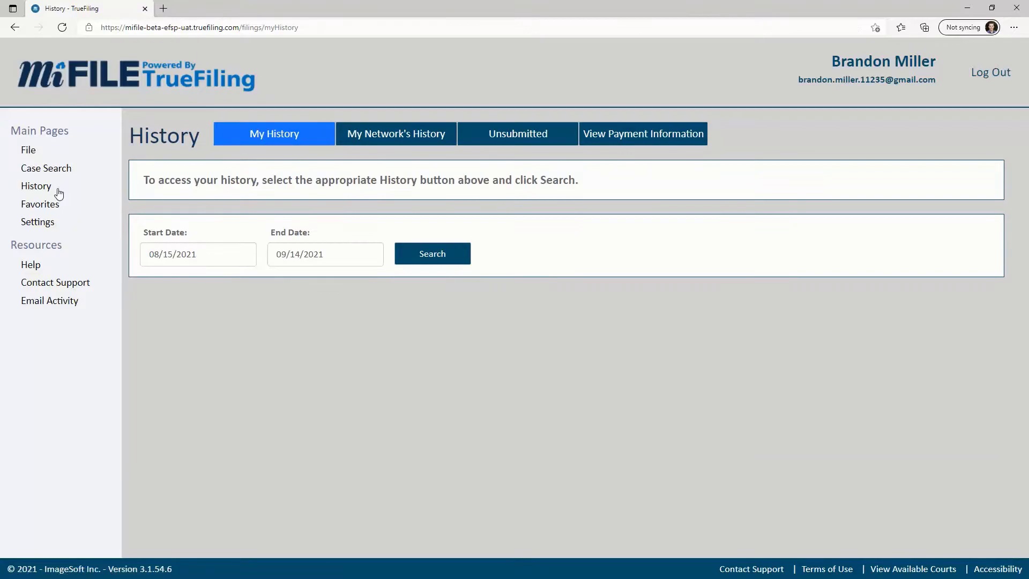
# - Search filing history starting 02/01/2021 and expand one filing
pyautogui.click(199, 254)
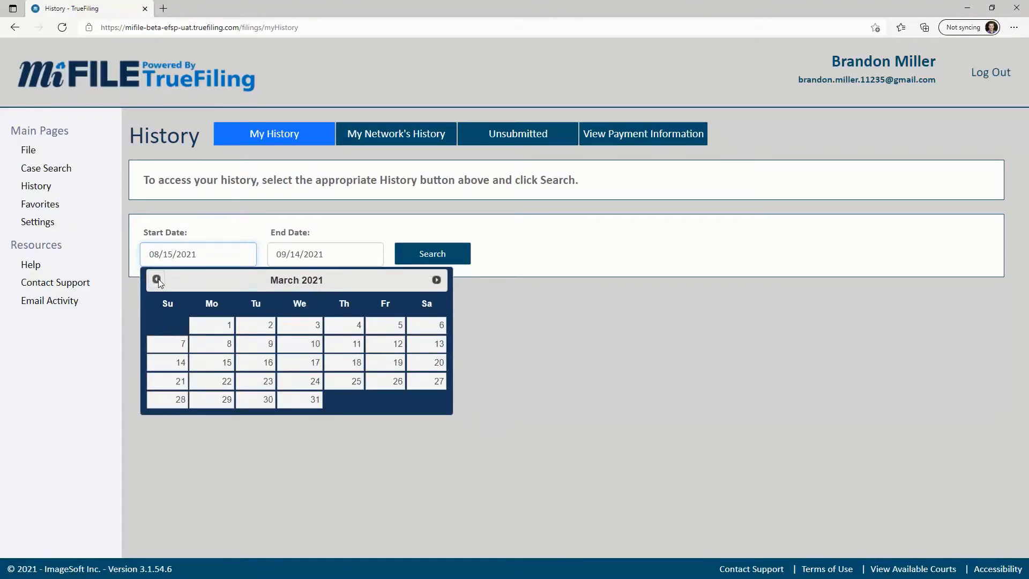
pyautogui.click(432, 253)
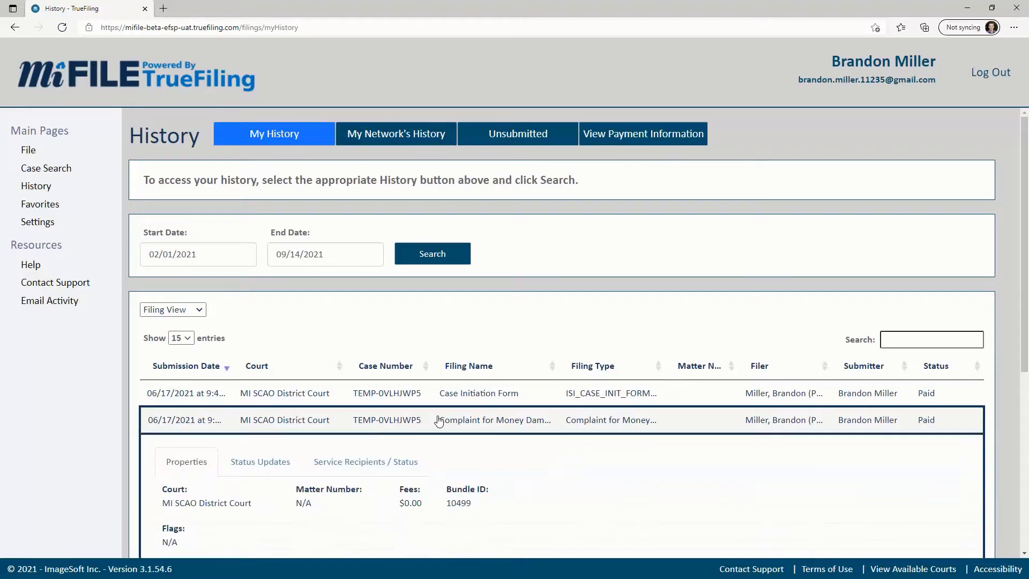
pyautogui.scroll(-3)
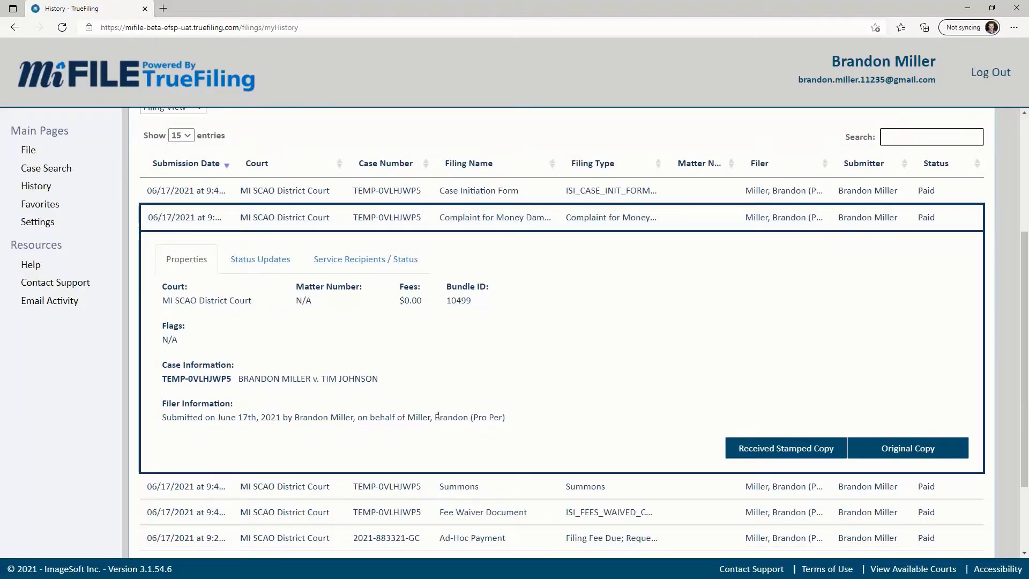
pyautogui.click(260, 258)
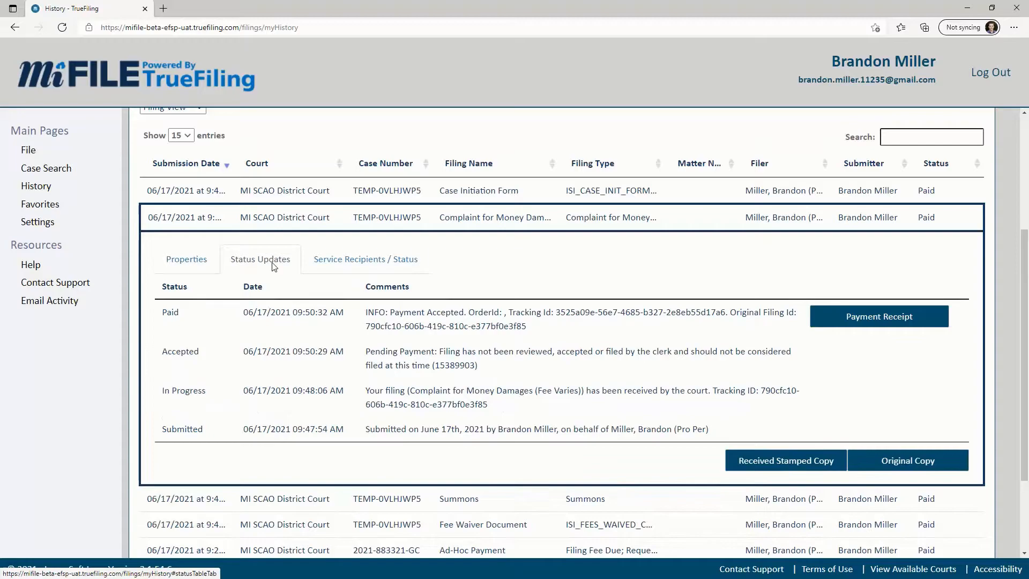
pyautogui.click(365, 259)
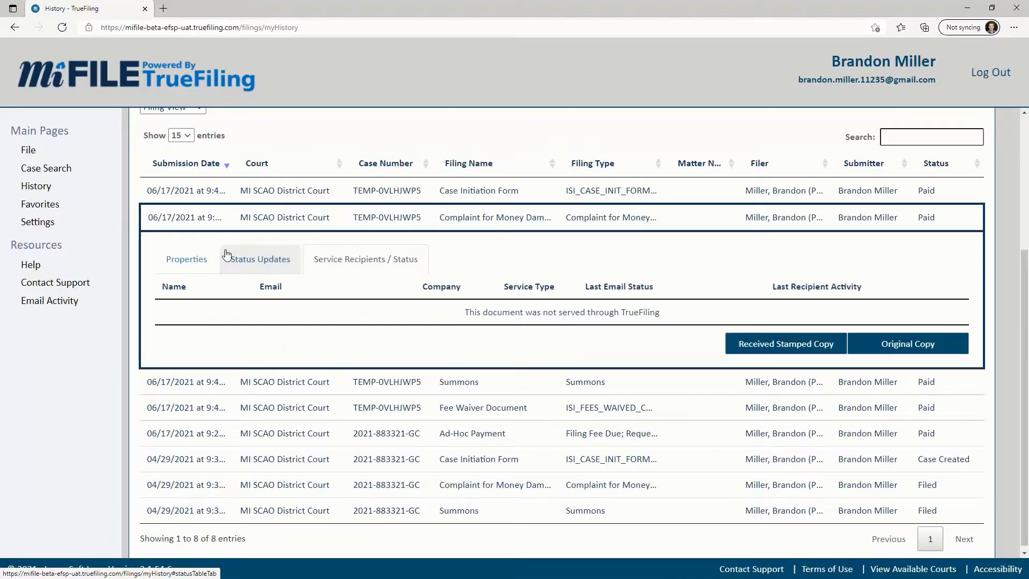
pyautogui.click(39, 204)
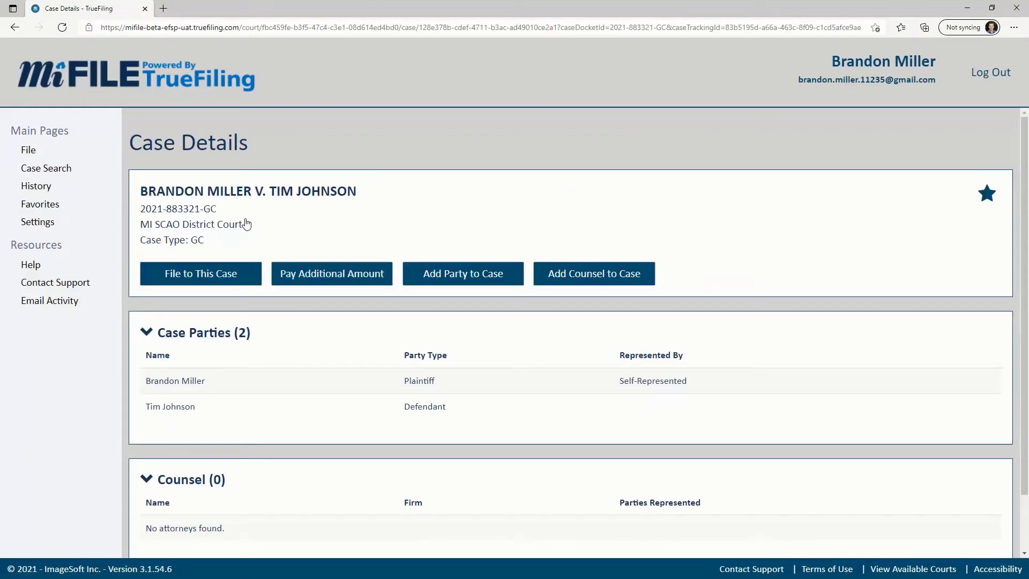
# - In Settings, review My Information, Connections and the two saved Visa payment accounts
pyautogui.click(37, 222)
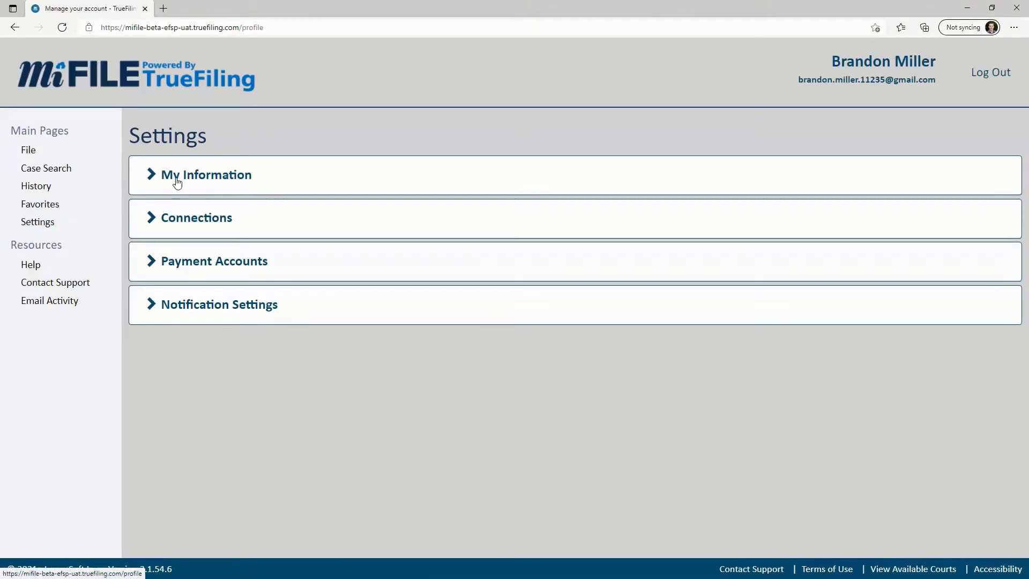
pyautogui.click(206, 175)
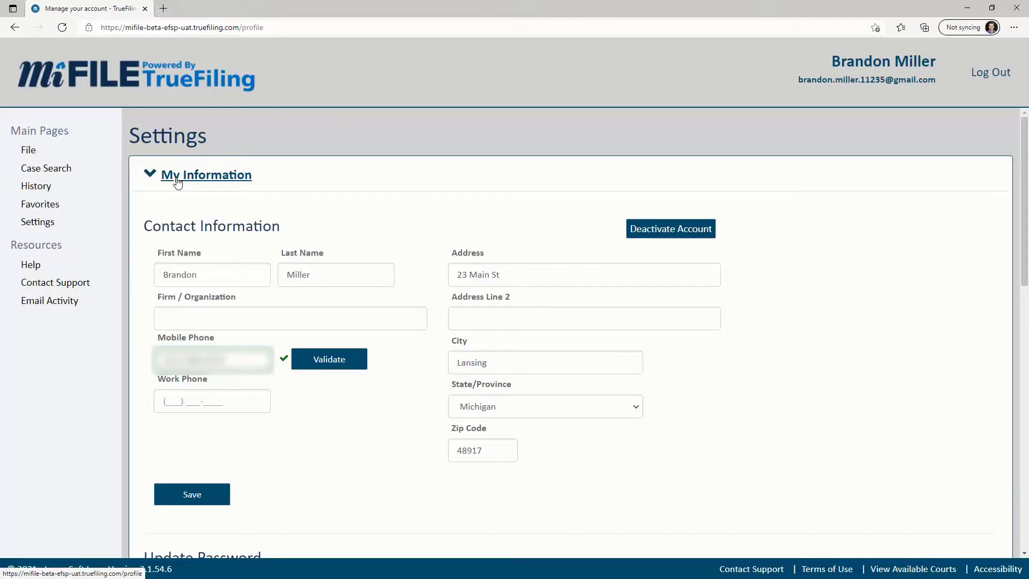
pyautogui.click(206, 175)
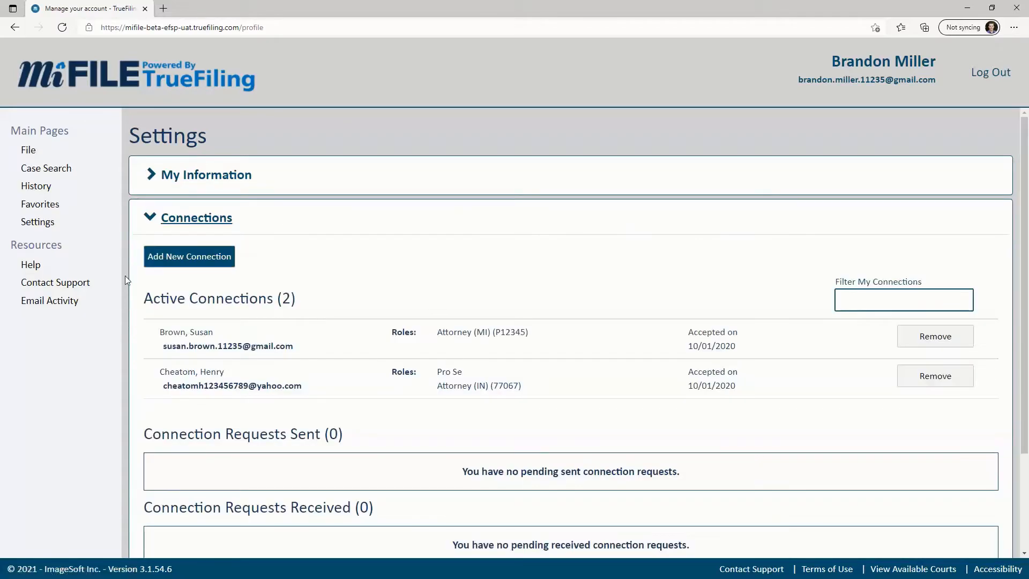
pyautogui.click(195, 218)
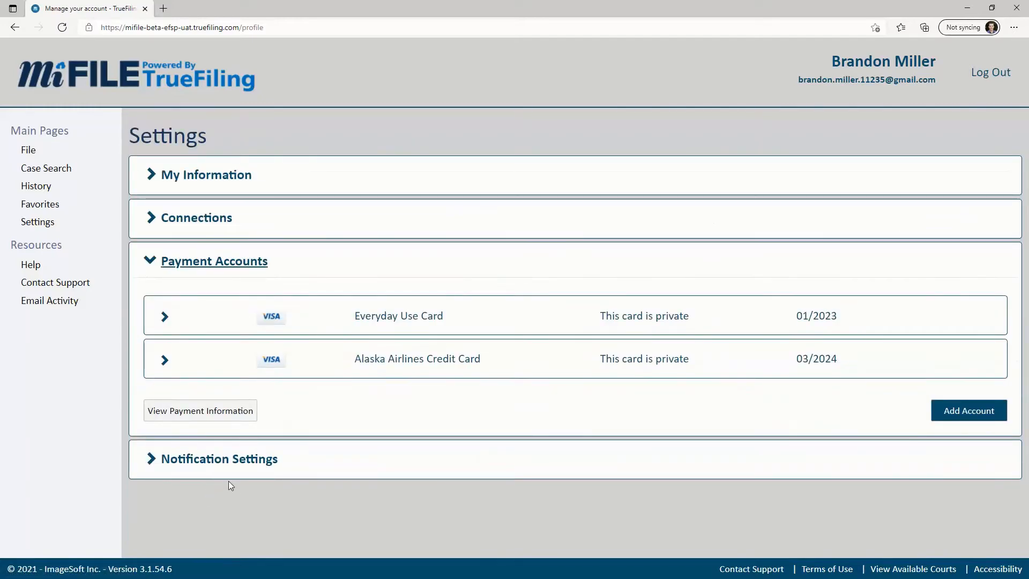
pyautogui.moveTo(31, 264)
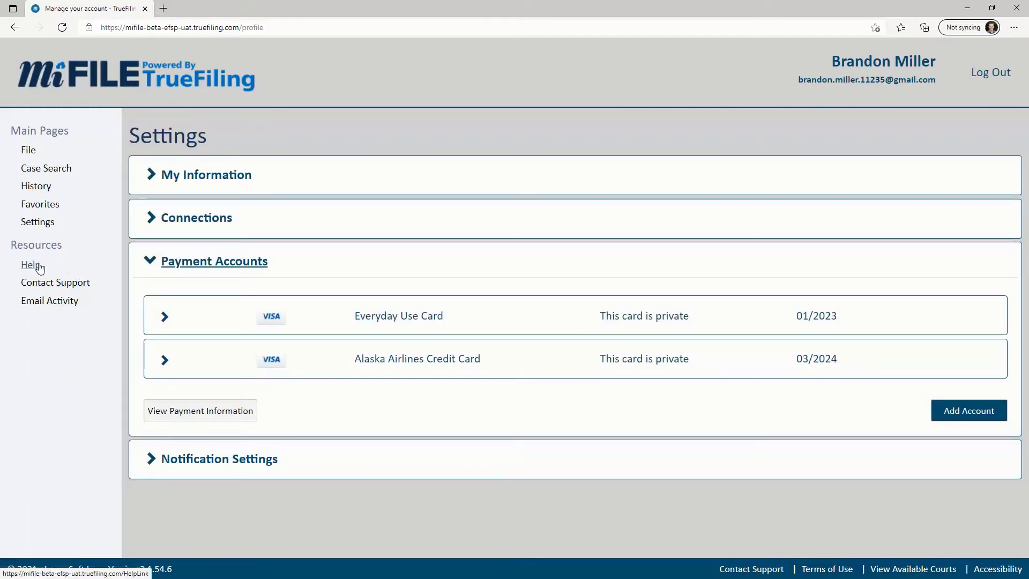
# - Read the Help Center's About our Help Center topic on search, index and glossary tools
pyautogui.click(28, 264)
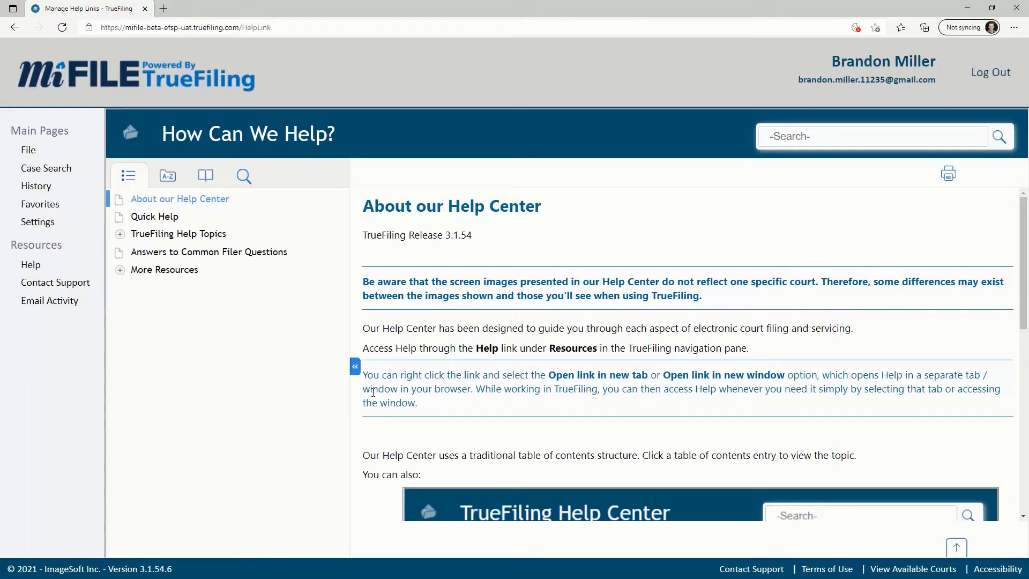
pyautogui.scroll(-3)
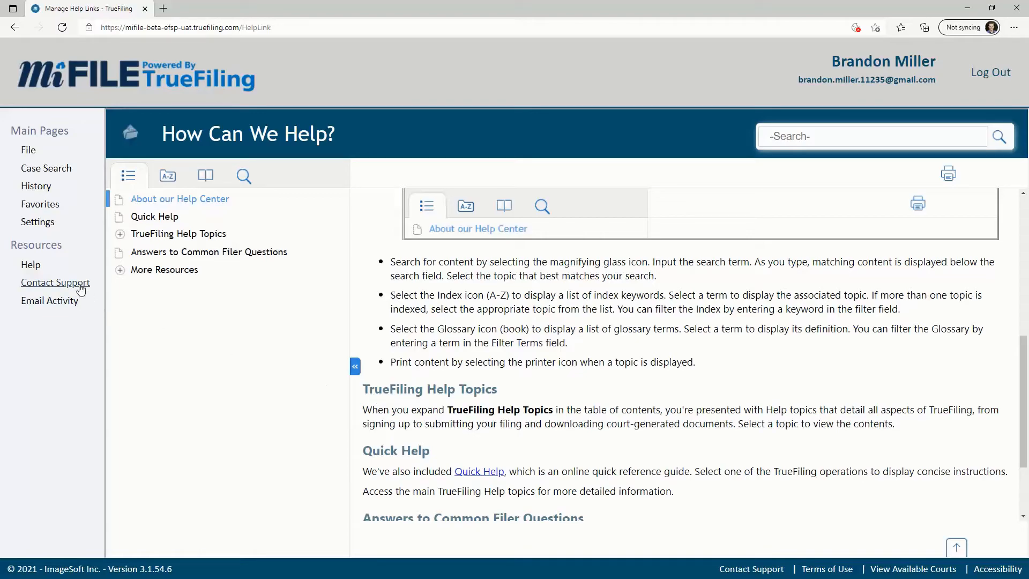
# - View and close the Contact Support details, then go to the Email Activity bounce page
pyautogui.click(56, 283)
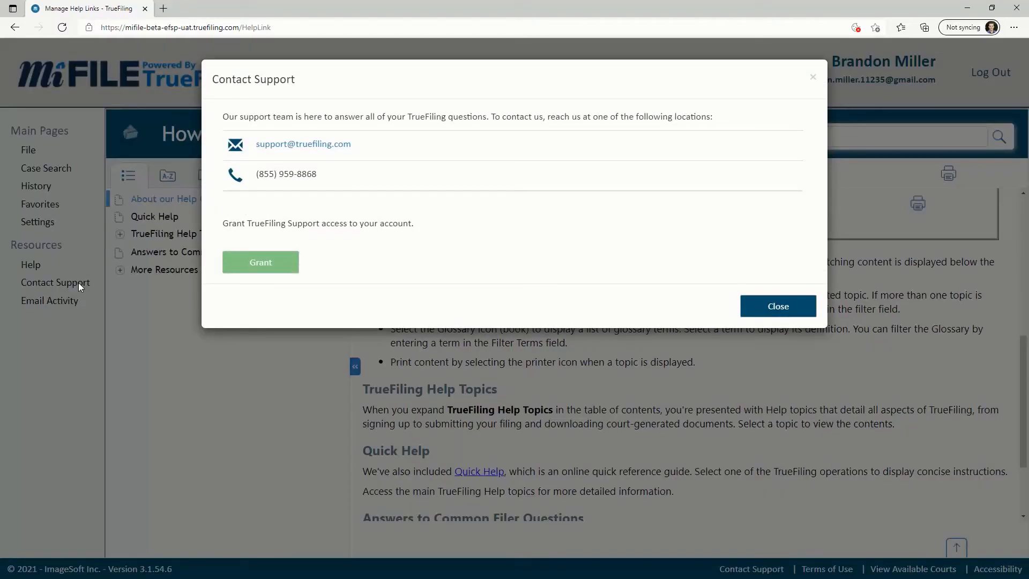
pyautogui.moveTo(431, 309)
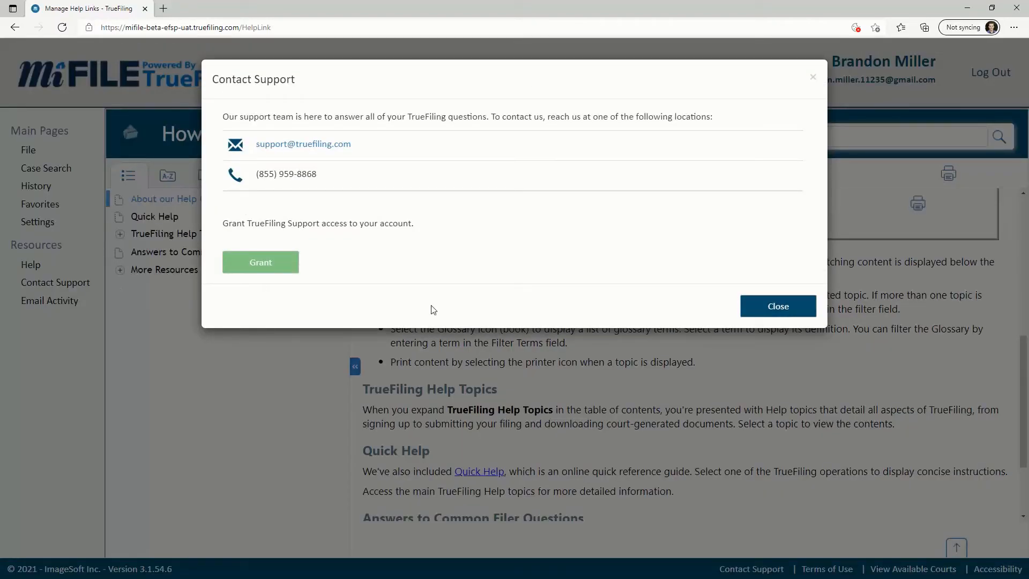
pyautogui.moveTo(695, 315)
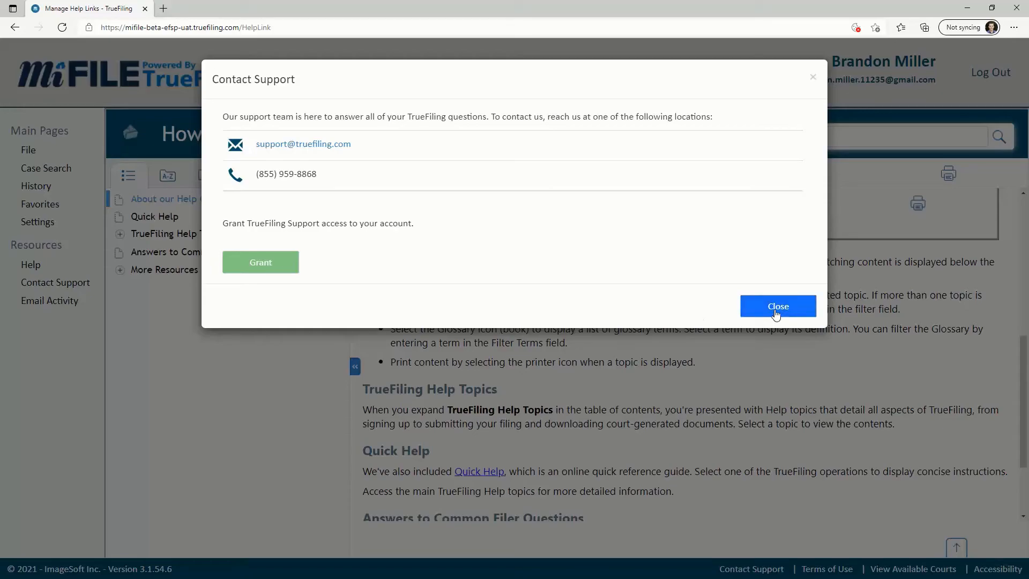
pyautogui.click(779, 307)
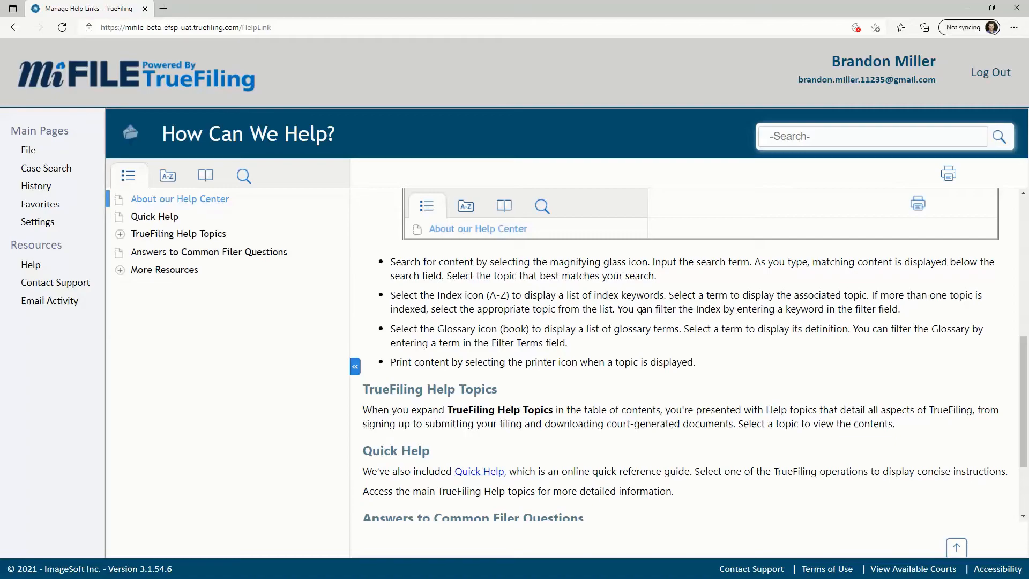
pyautogui.click(49, 300)
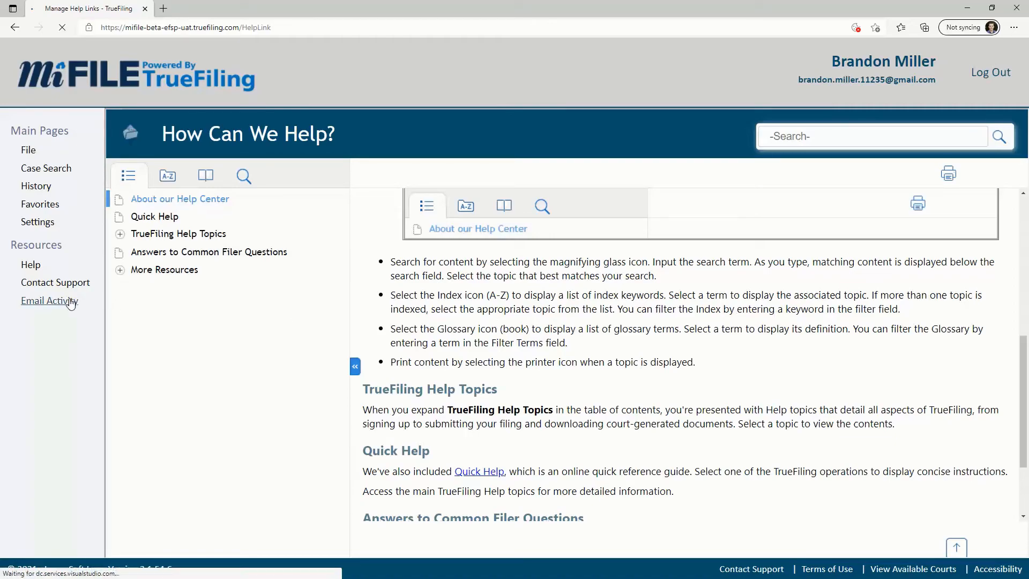
pyautogui.click(49, 300)
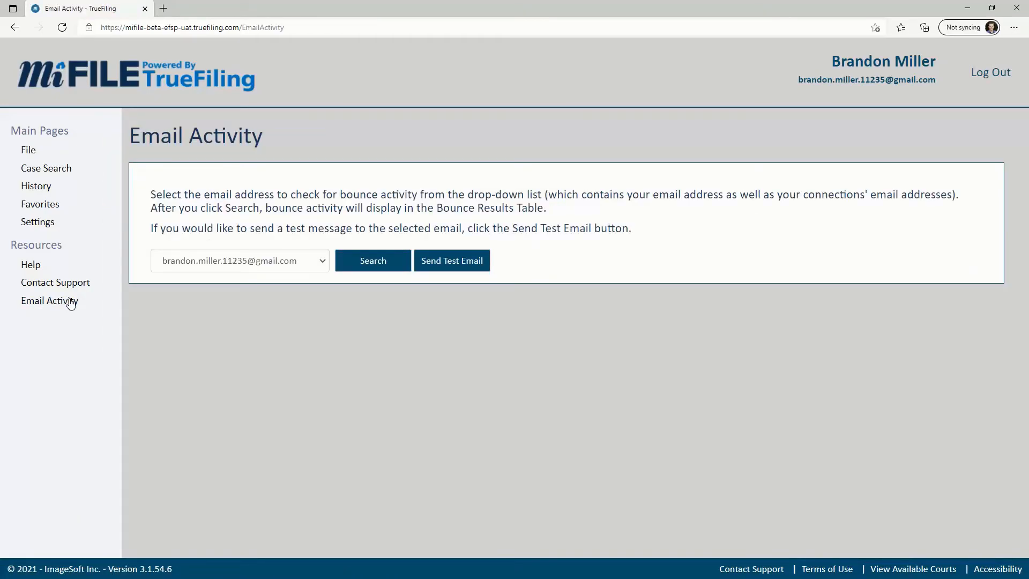